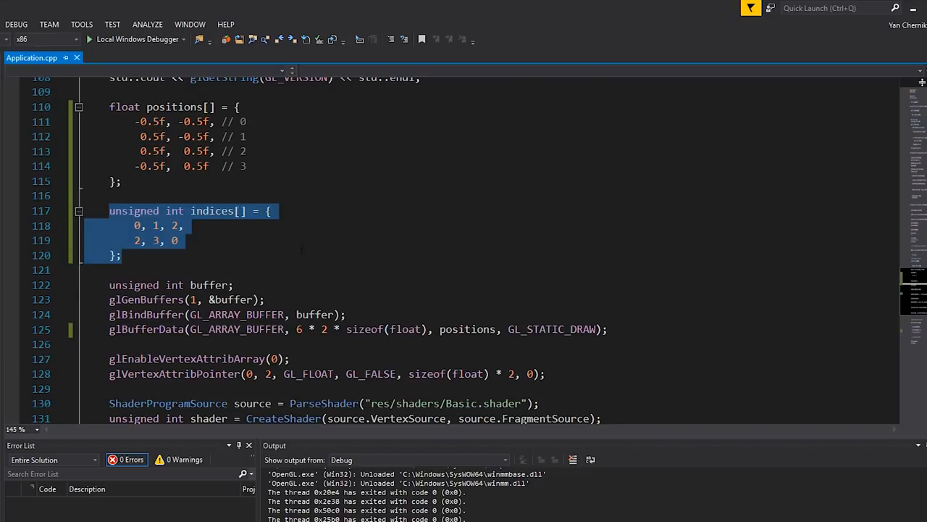
Paste a copy of the four vertex buffer creation lines after glVertexAttribPointer
scroll(down, 3)
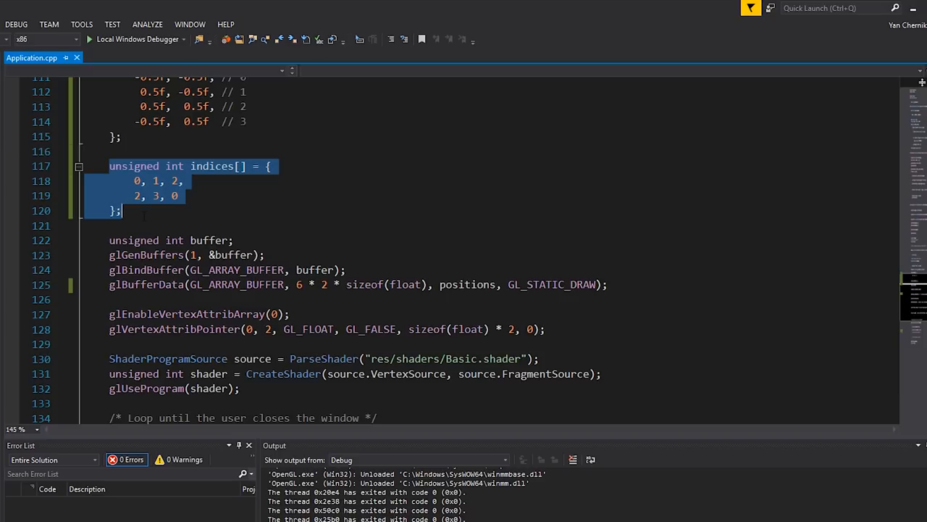
click(310, 284)
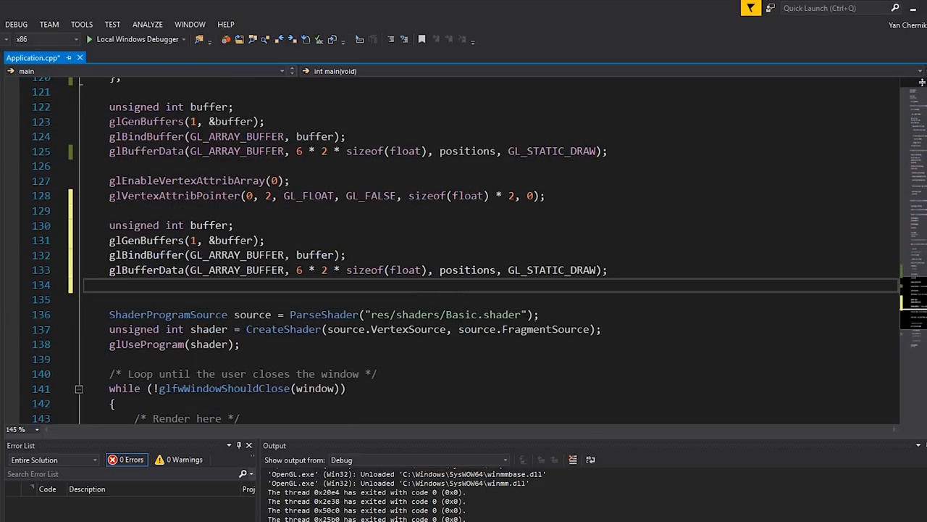
Rename the copied buffer to ibo and target GL_ELEMENT_ARRAY_BUFFER in its bind and data calls
text(ibo)
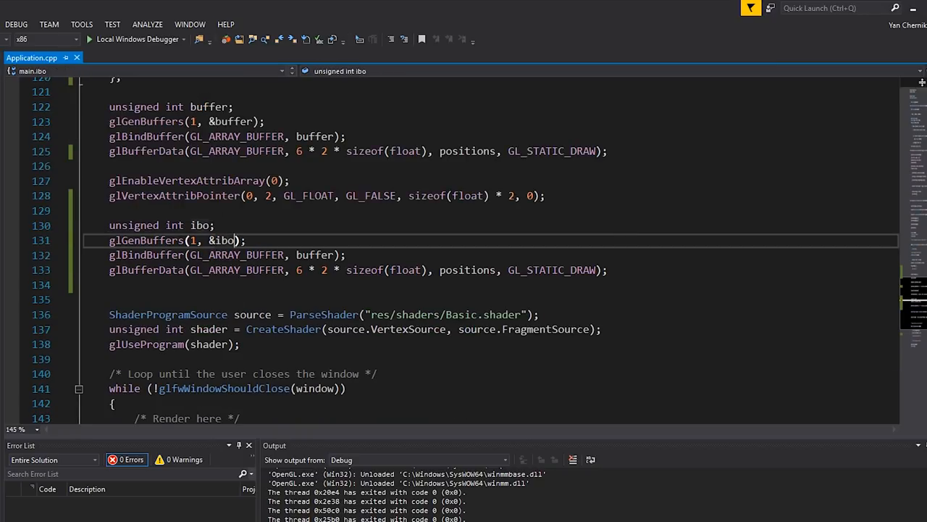
scroll(down, 3)
text(_ELEMENT)
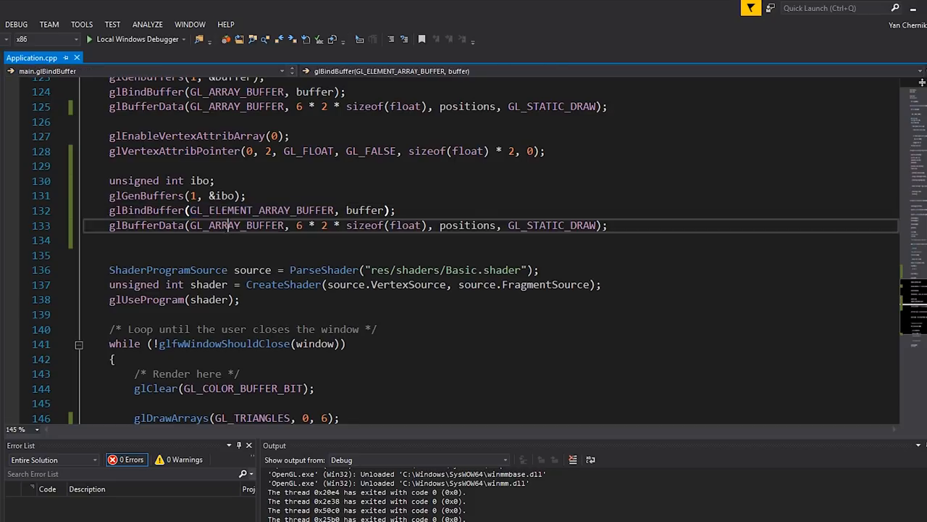
text(GL_ELEMENT_ARRAY_BUFFER)
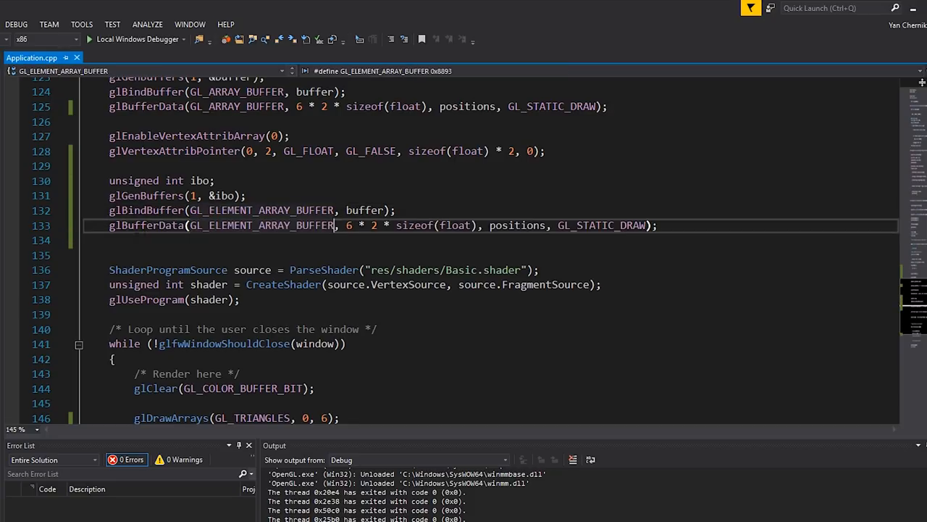
Bind ibo by name and fill it from indices sized as 6 * sizeof(unsigned int)
double_click(365, 210)
text(ibo)
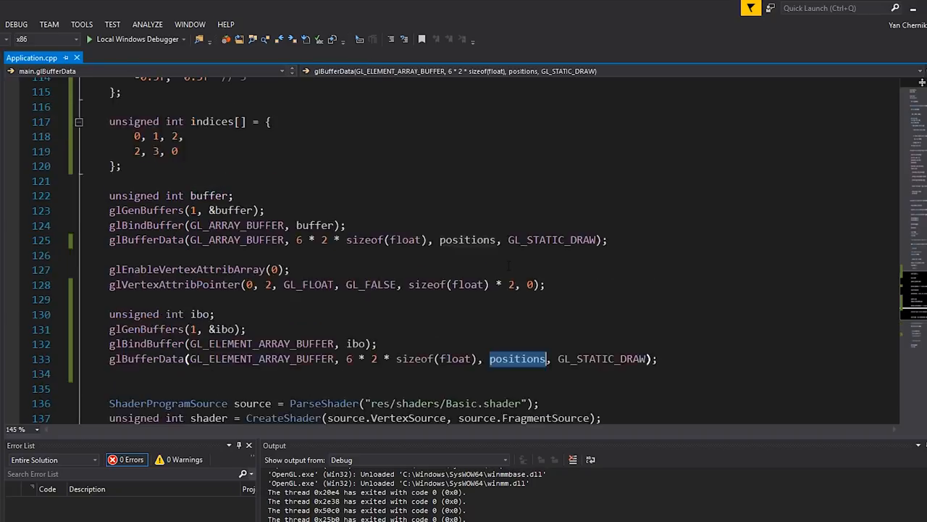
scroll(down, 3)
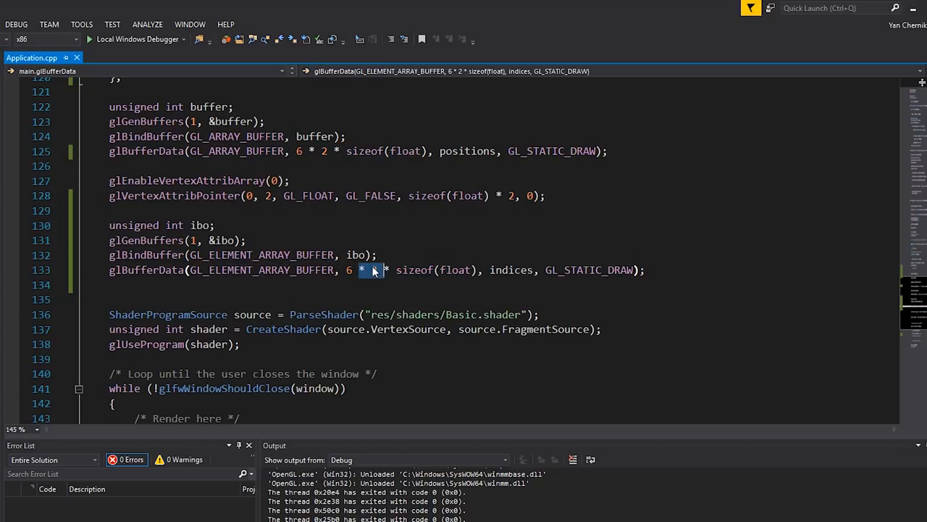
text(unsig)
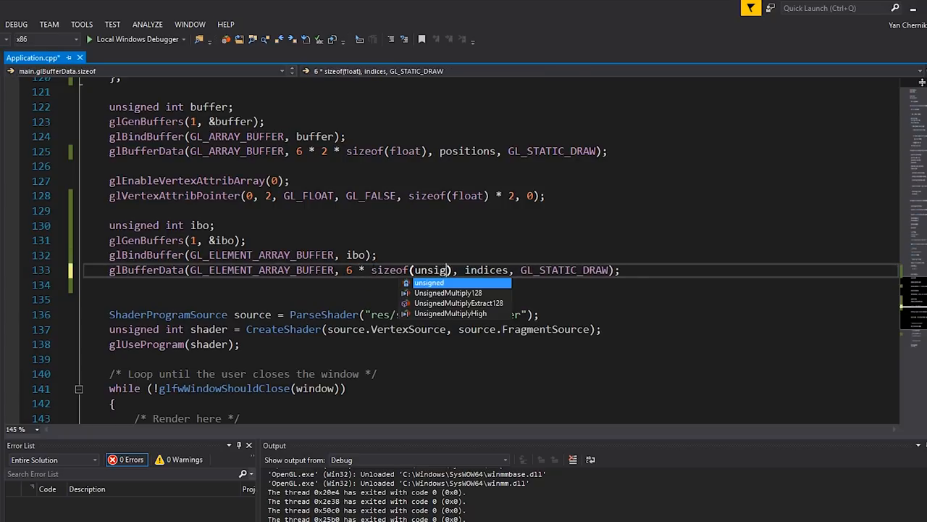